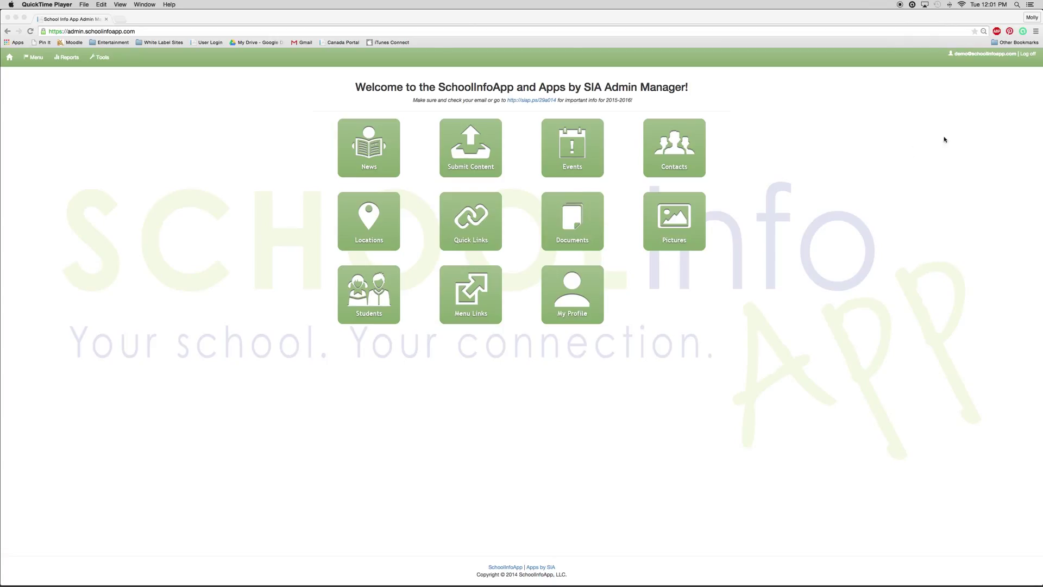
mouse_move(200, 52)
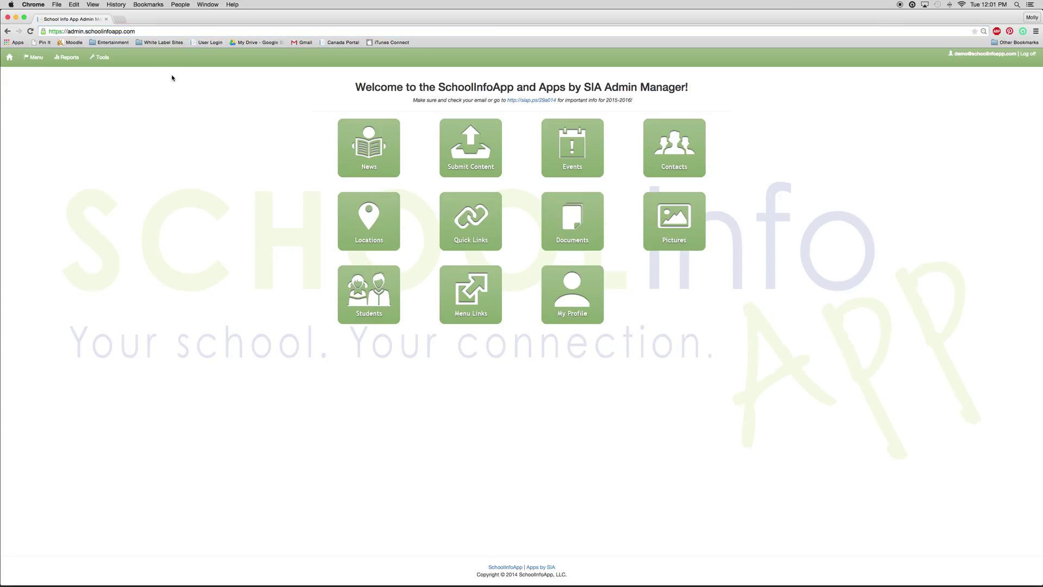
mouse_move(123, 72)
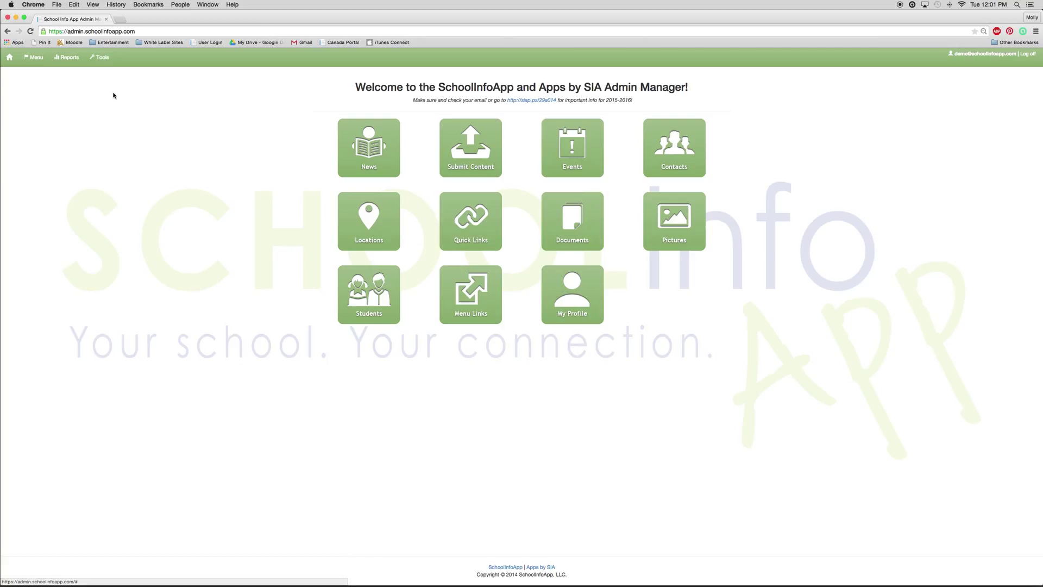
mouse_move(724, 346)
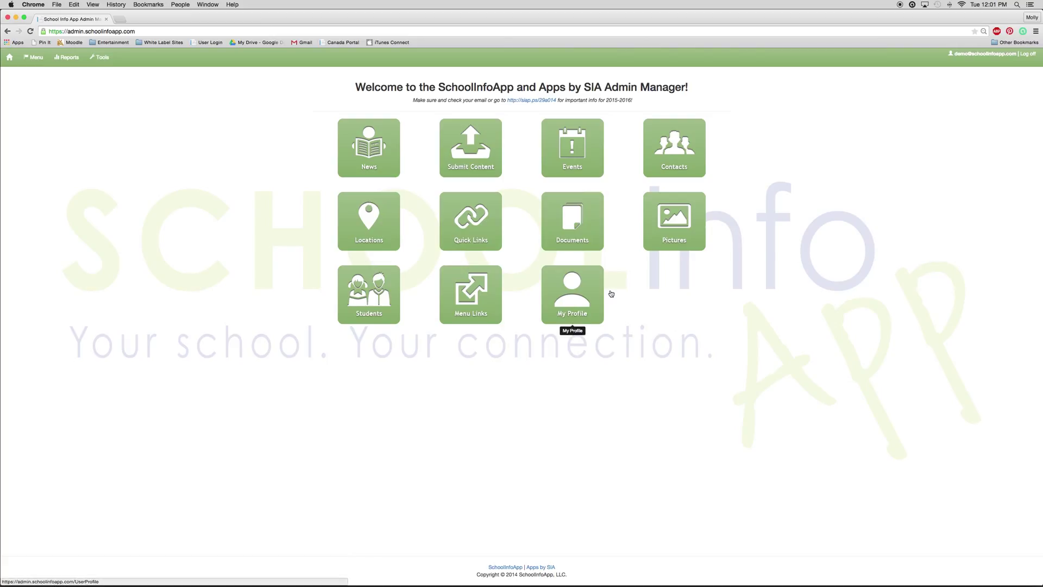
mouse_move(670, 324)
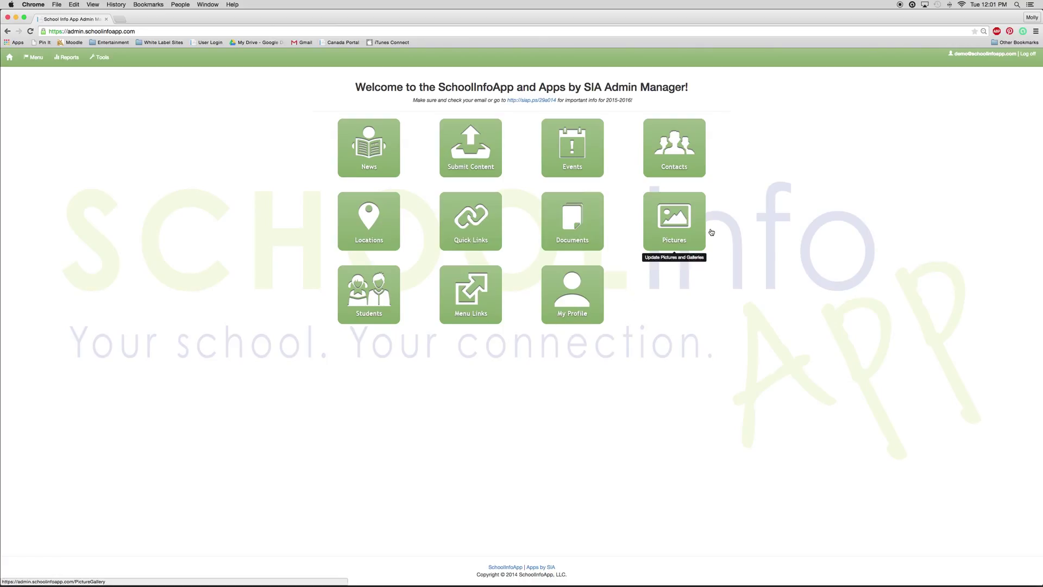
mouse_move(755, 231)
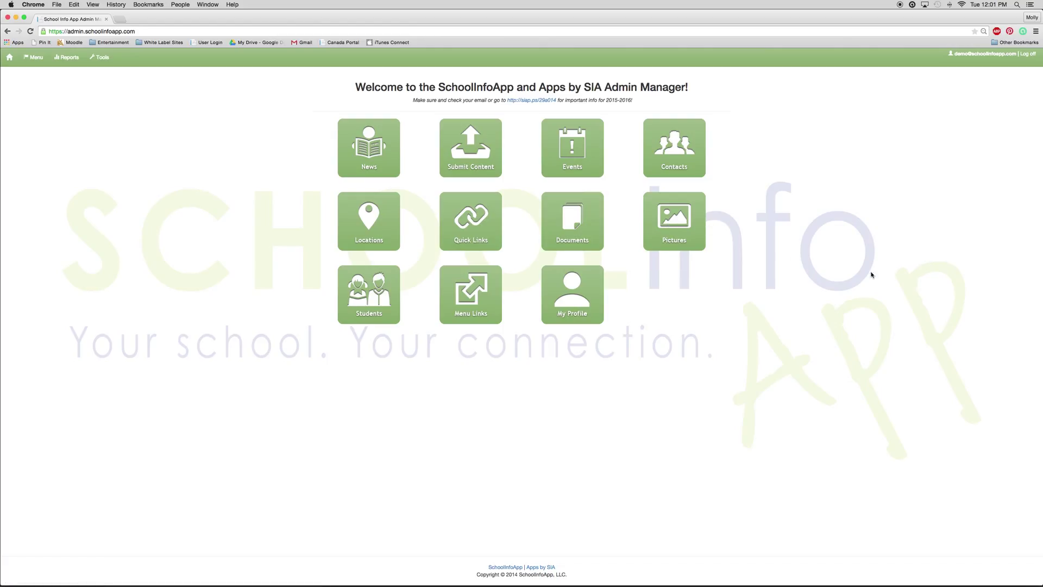
mouse_move(368, 219)
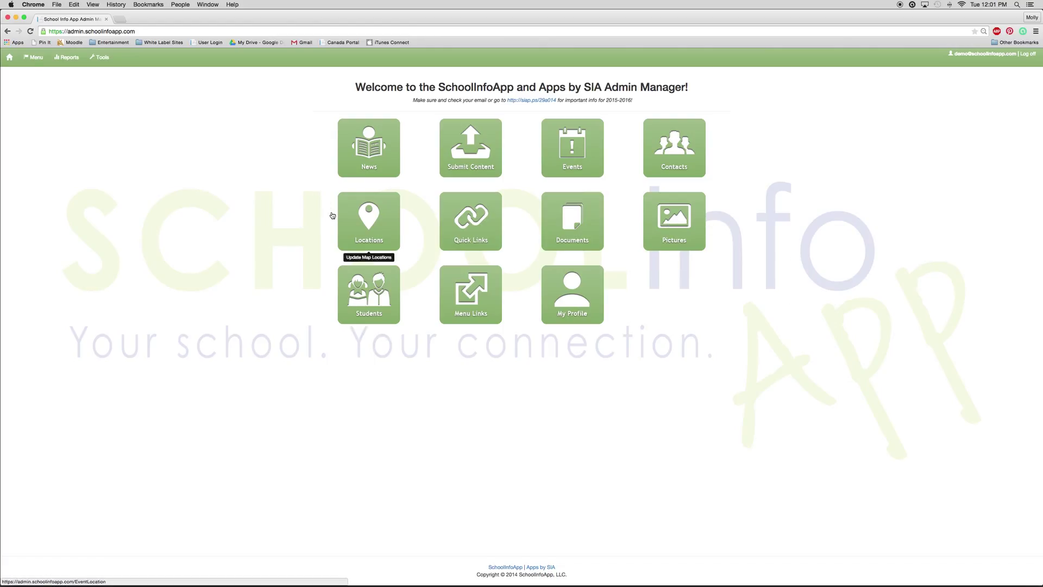
- Reveal the Menu dropdown listing all manageable content sections
click(33, 57)
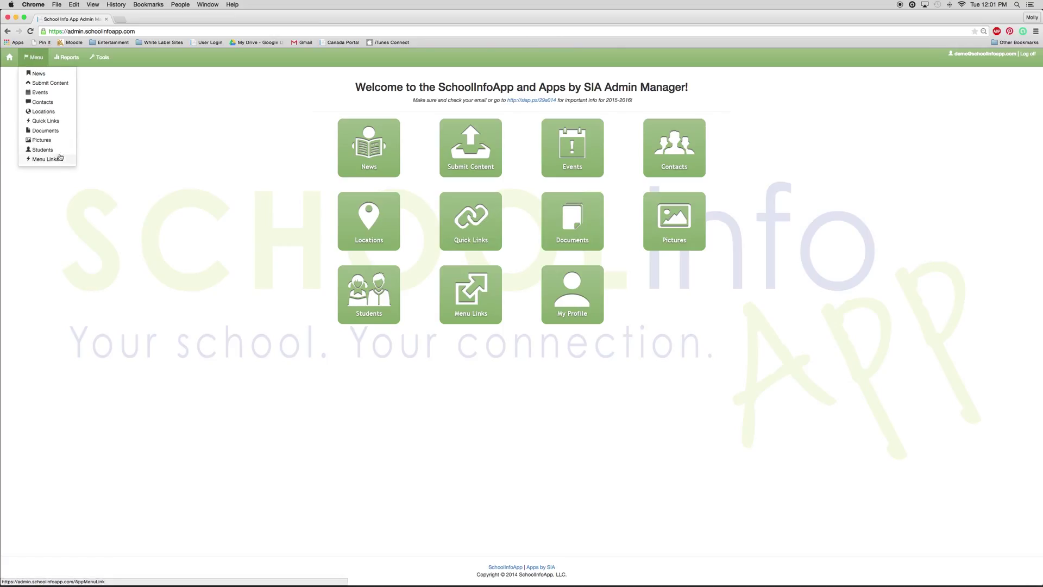
mouse_move(45, 121)
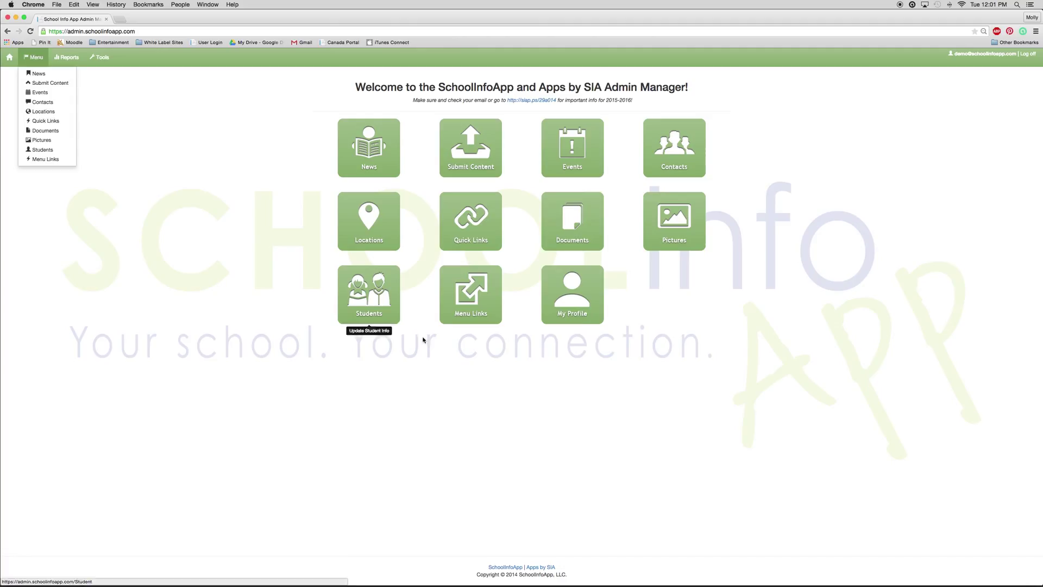
- View the User Profile page showing name, contact title, phone, photo and hall pass fields
click(570, 295)
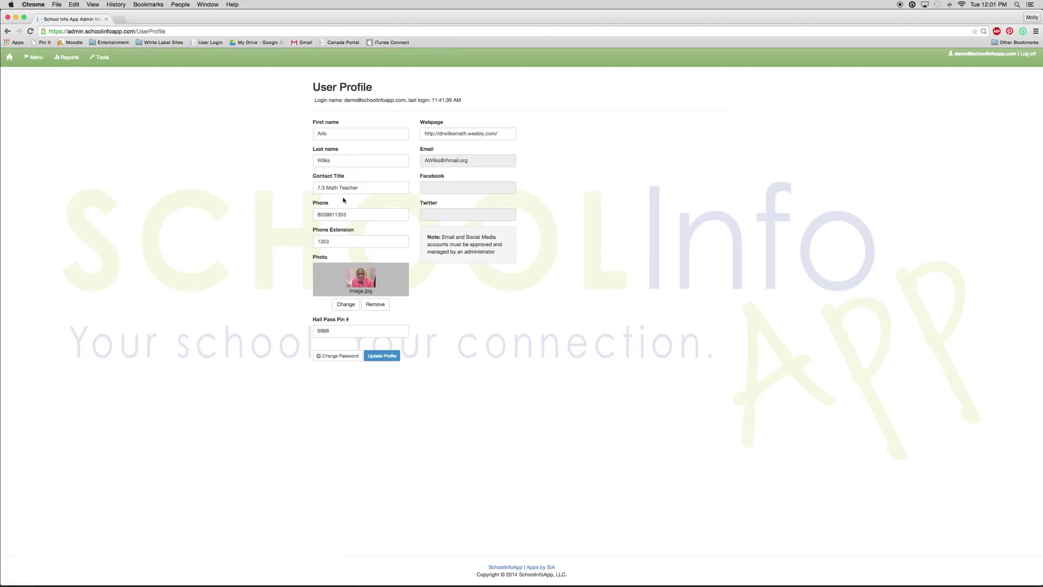
mouse_move(209, 373)
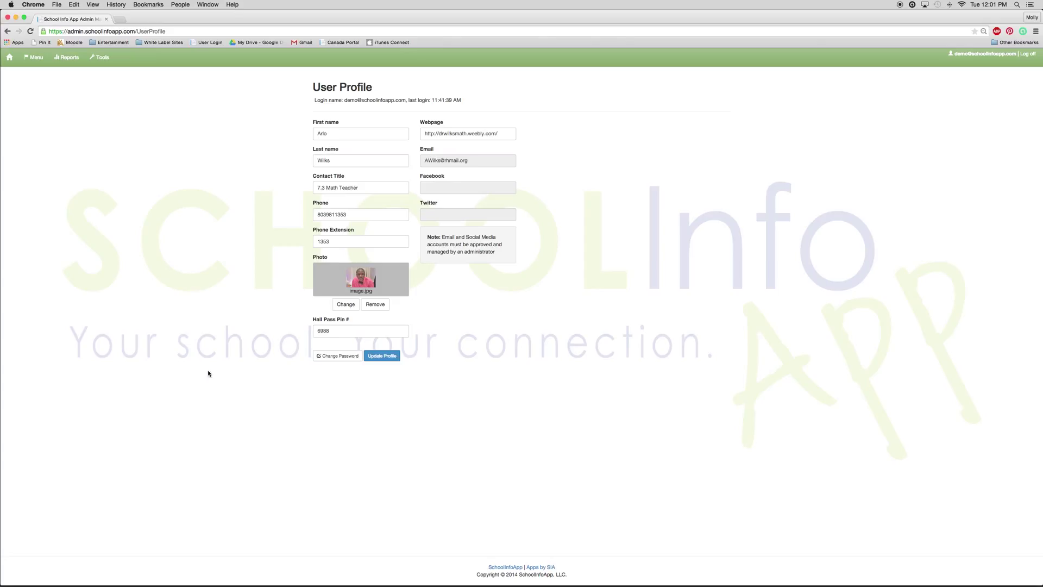
click(361, 159)
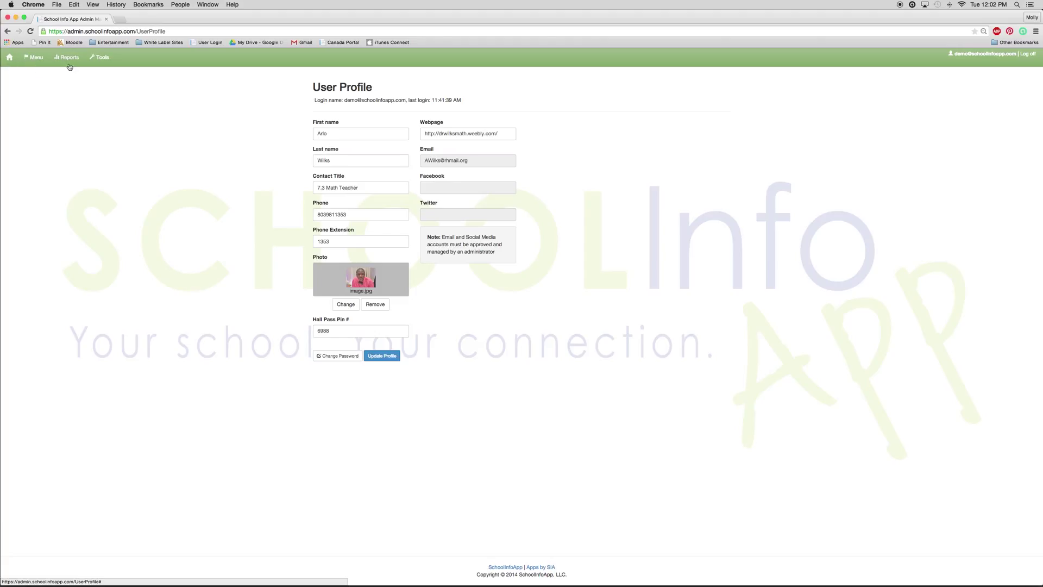
- Show the Opt-ins by Device report with Android and iOS subscriber counts per organization
click(66, 57)
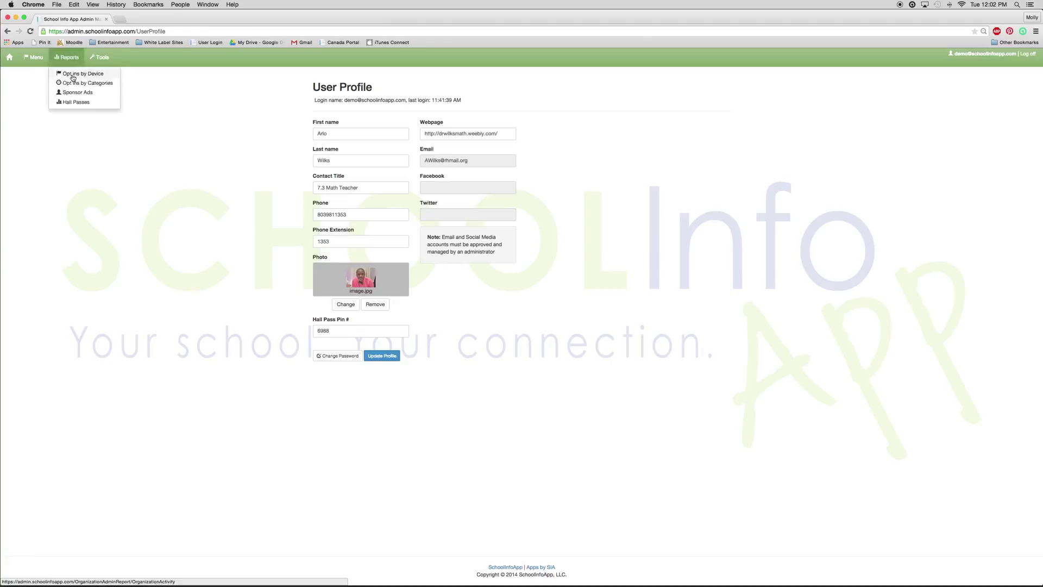
click(83, 73)
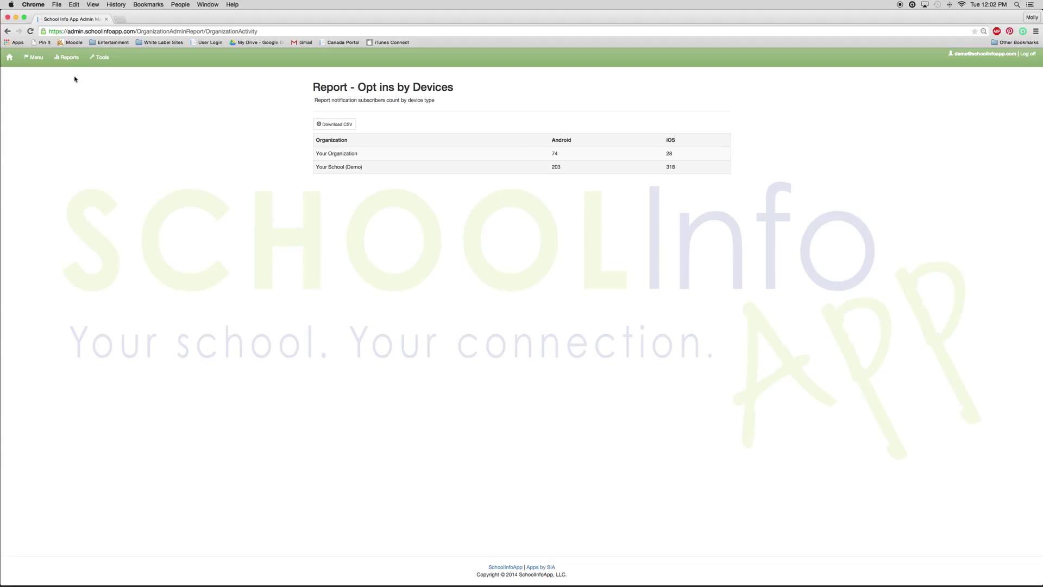
mouse_move(660, 185)
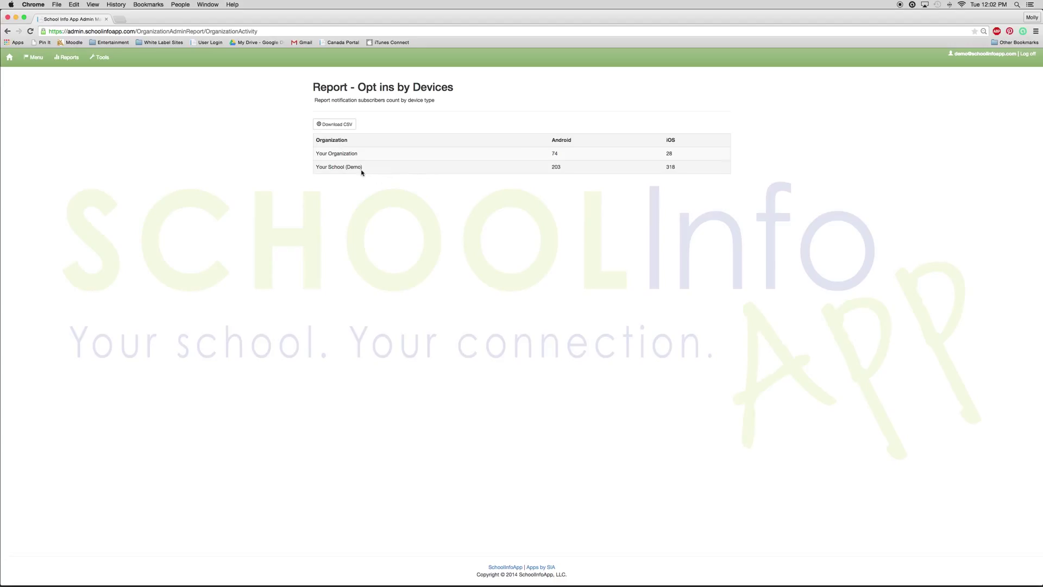
mouse_move(564, 171)
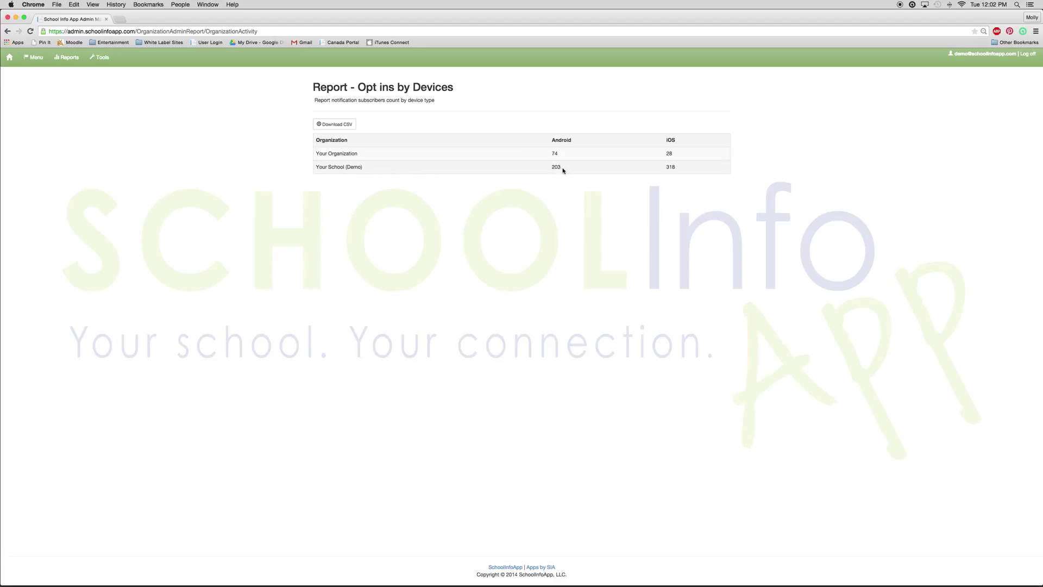
mouse_move(696, 153)
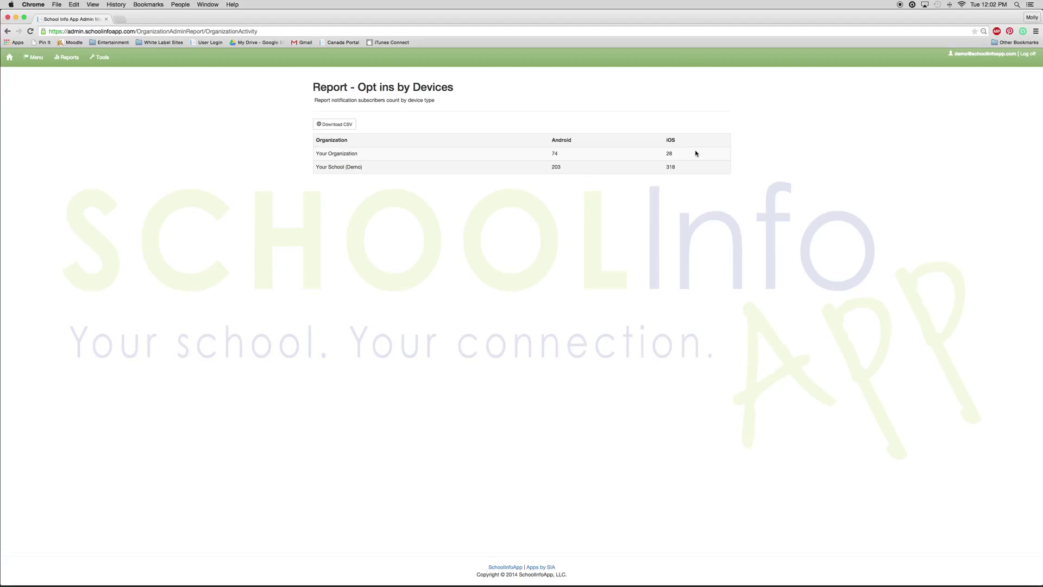
mouse_move(671, 169)
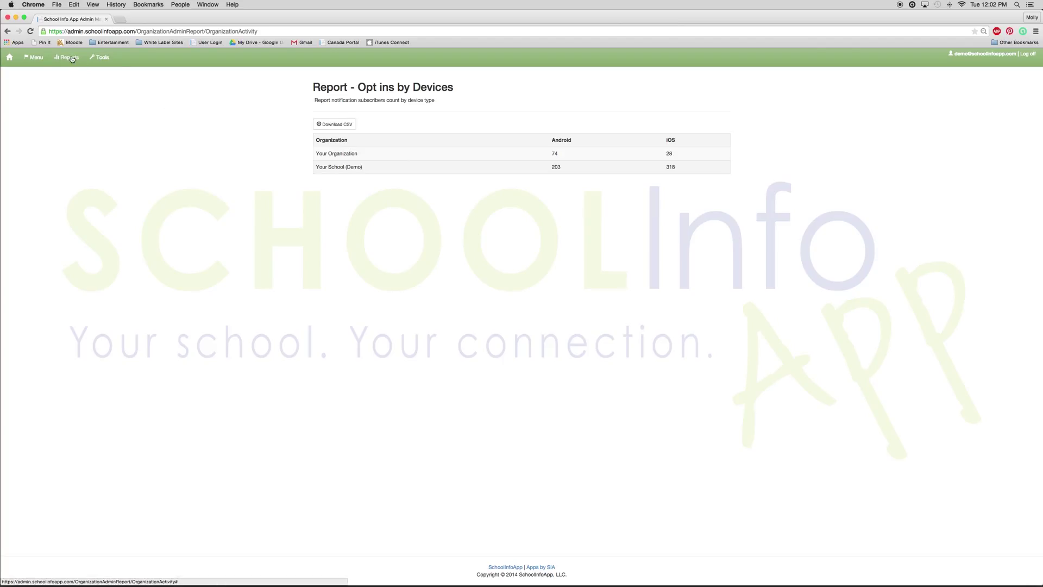
- Show the Opt-ins by Categories report with Android and iOS counts per newsfeed category
click(66, 56)
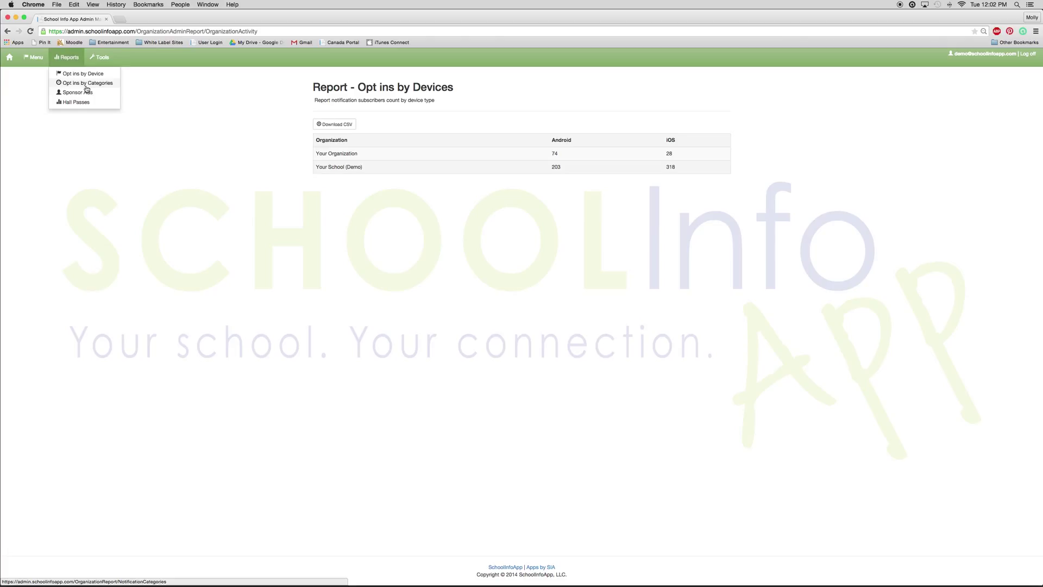
click(85, 83)
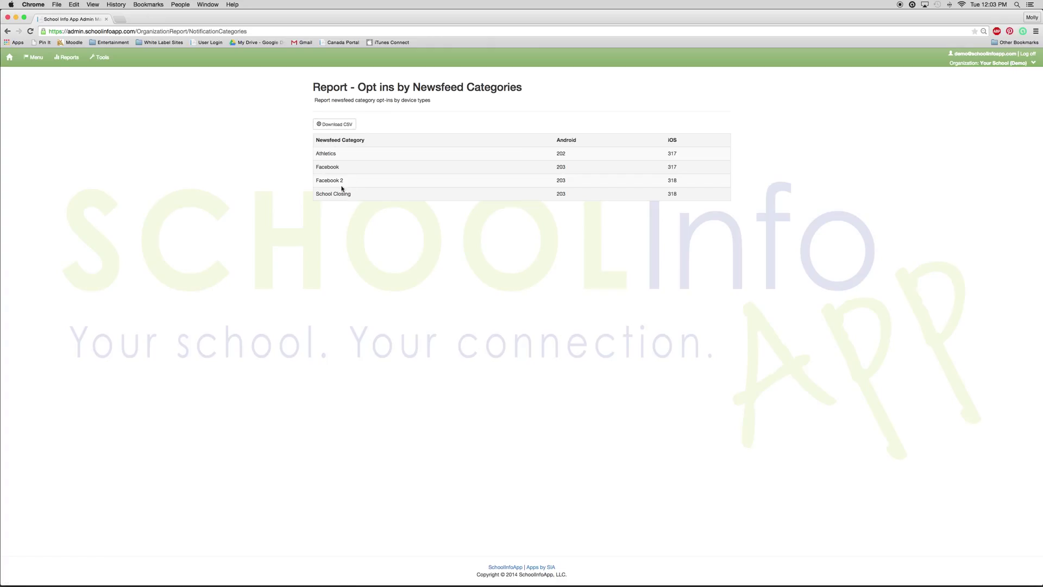
click(66, 56)
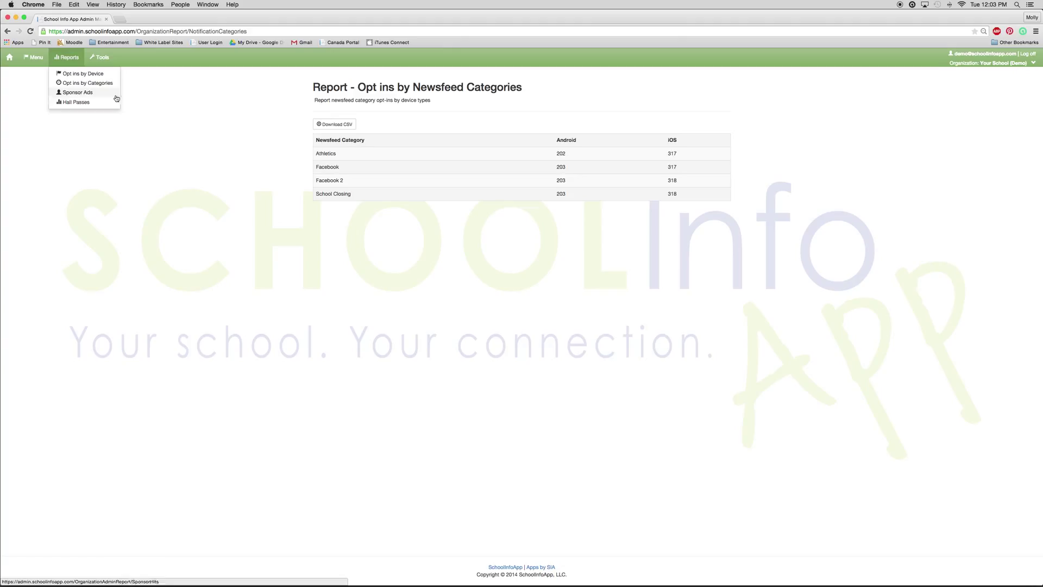
click(77, 103)
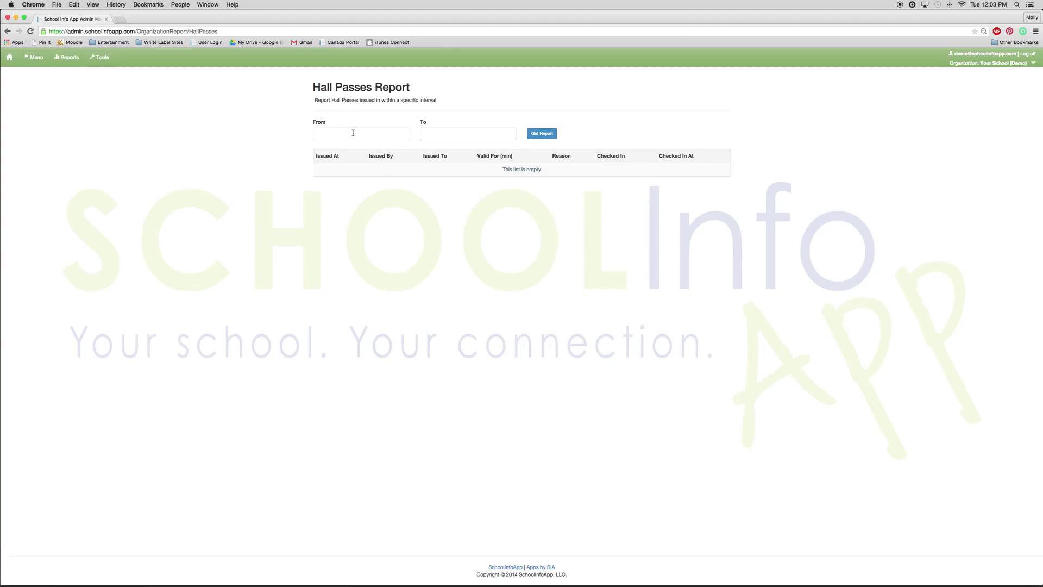
click(360, 133)
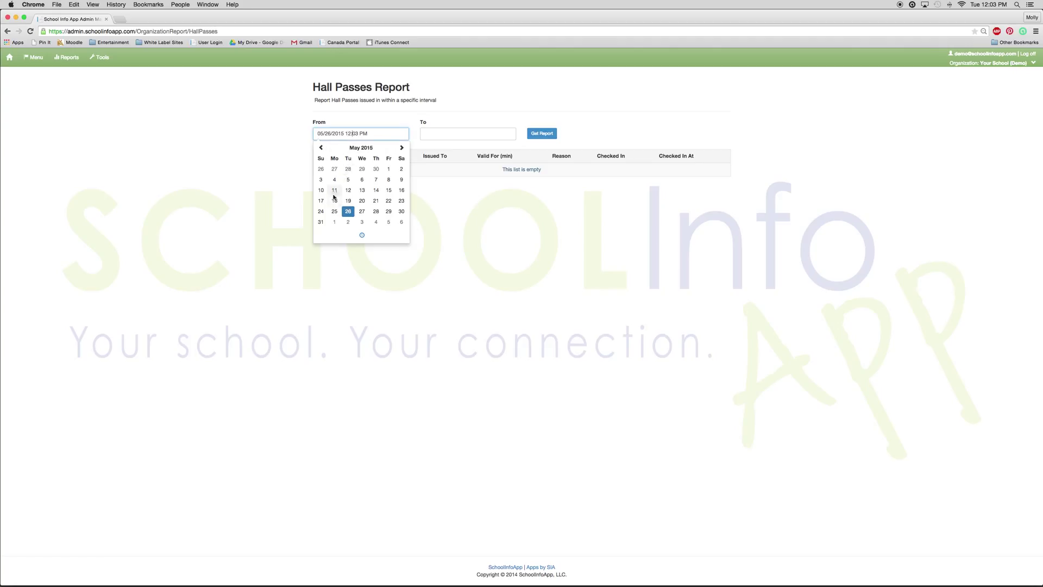
click(333, 191)
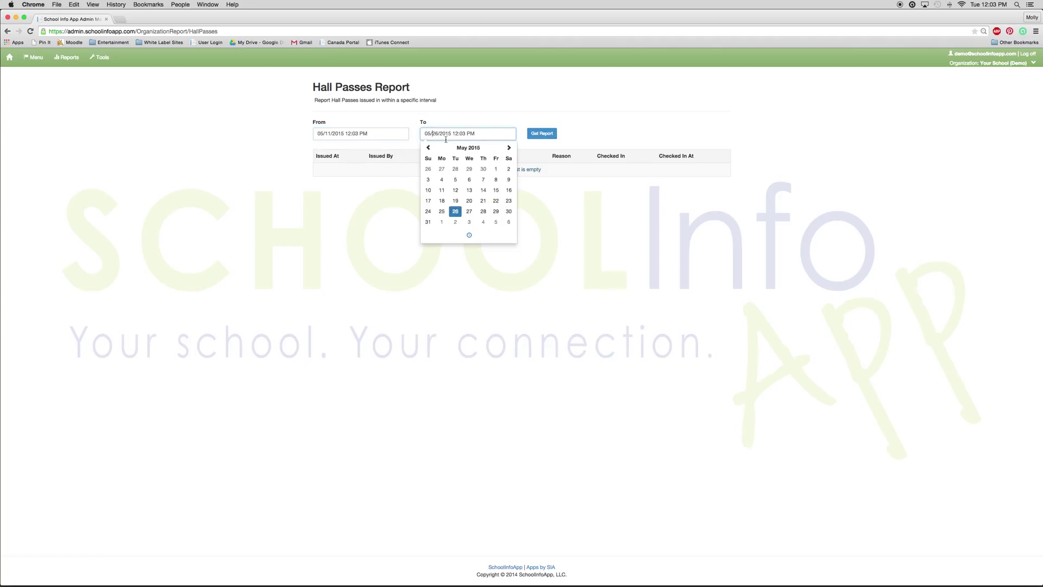
click(496, 200)
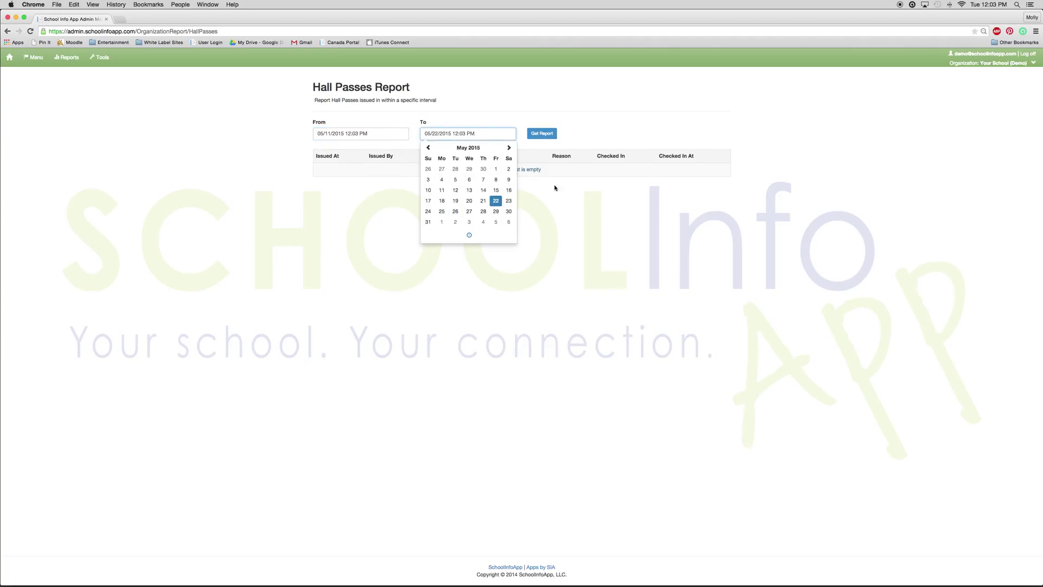
click(541, 133)
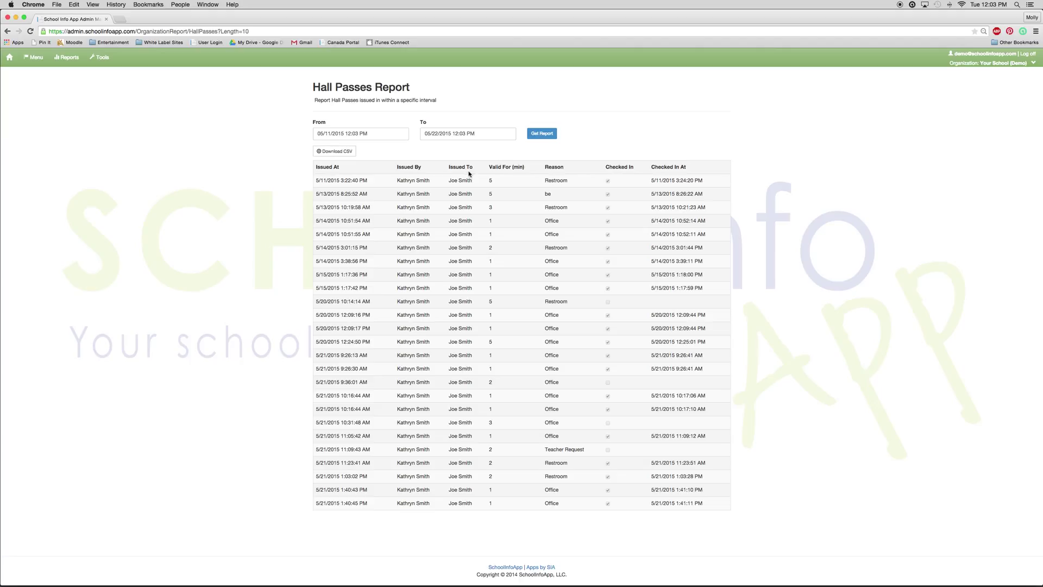
mouse_move(495, 170)
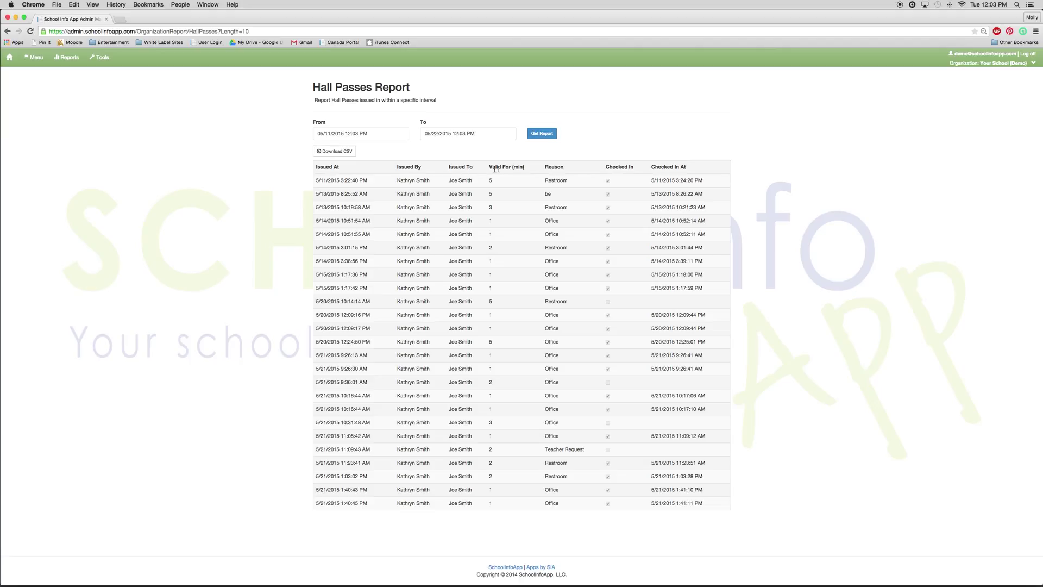
mouse_move(479, 173)
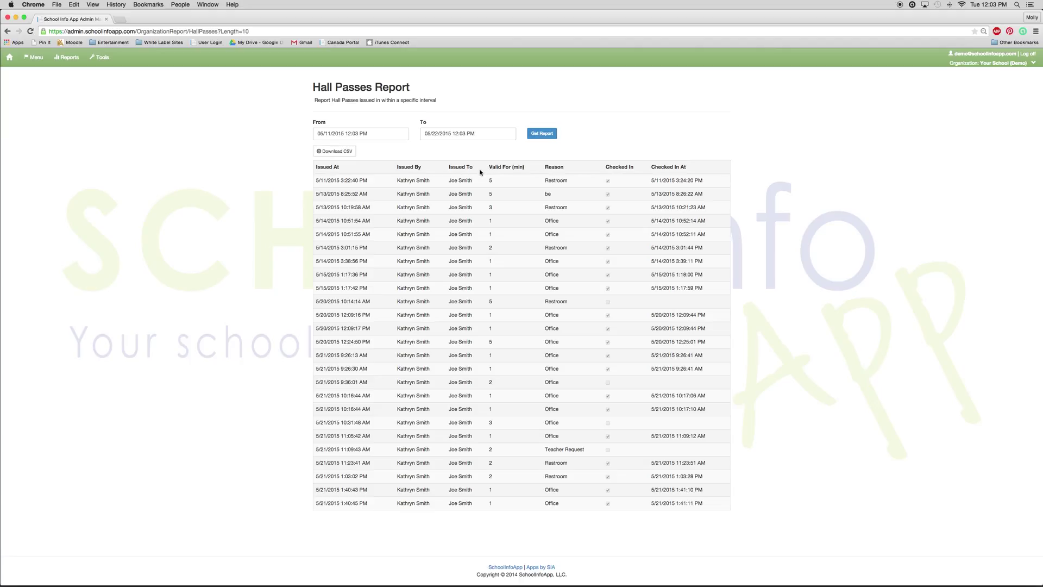
mouse_move(547, 176)
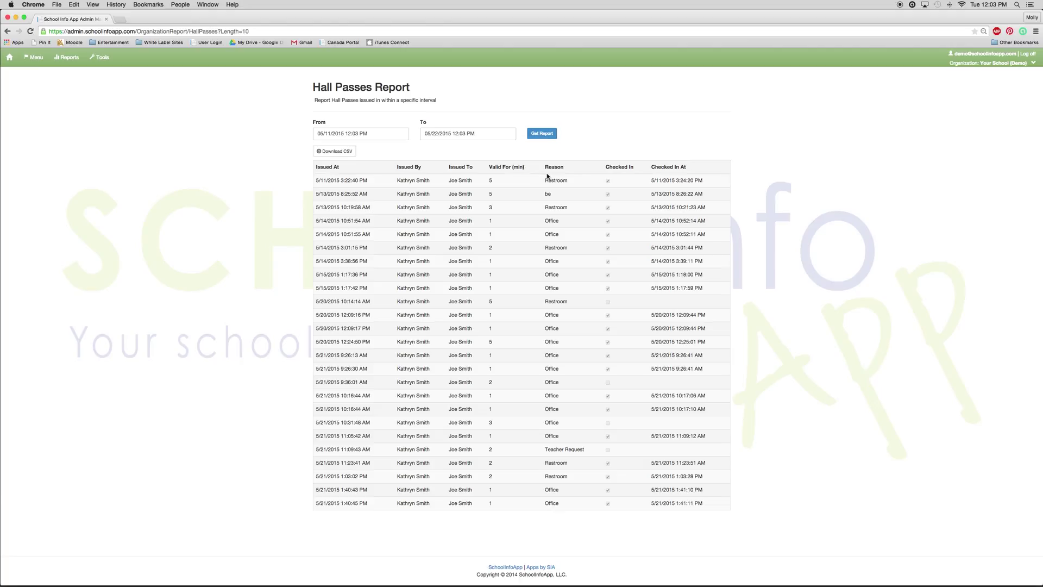
mouse_move(636, 177)
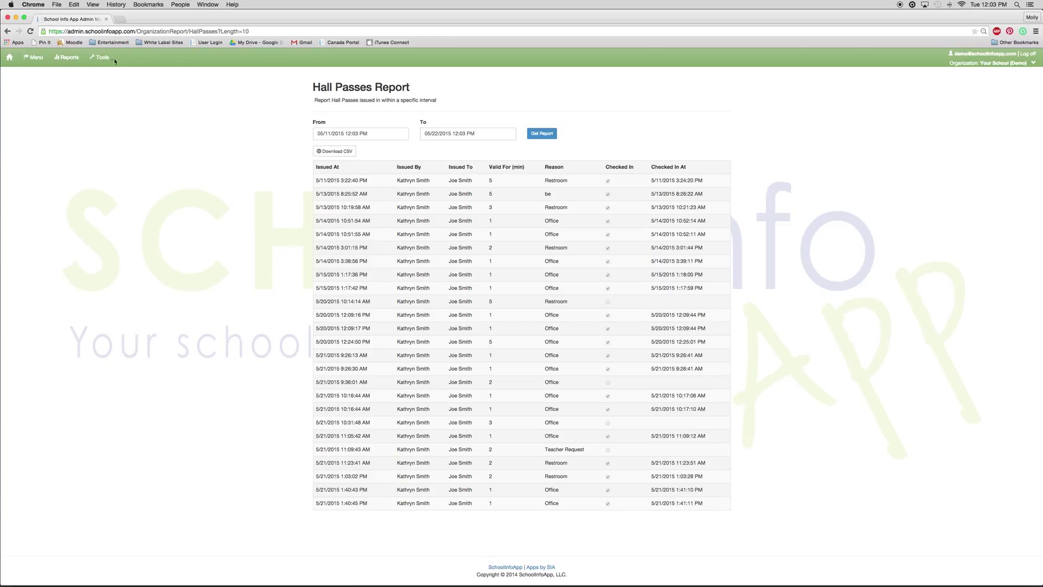
- Go to Marketing Tools offering announcement, poster, press release, badges, embed codes and QR code
click(100, 57)
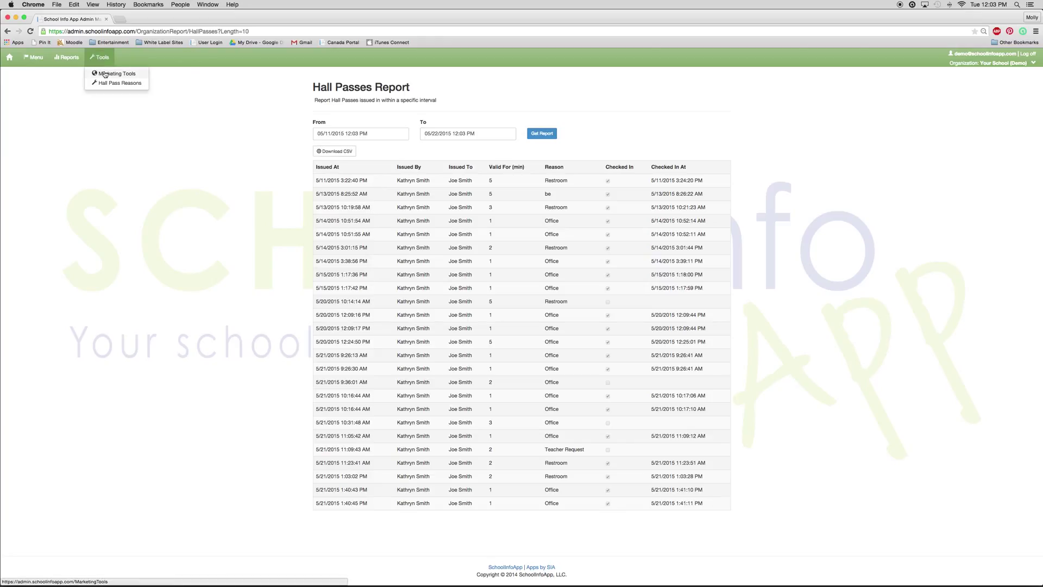
click(116, 73)
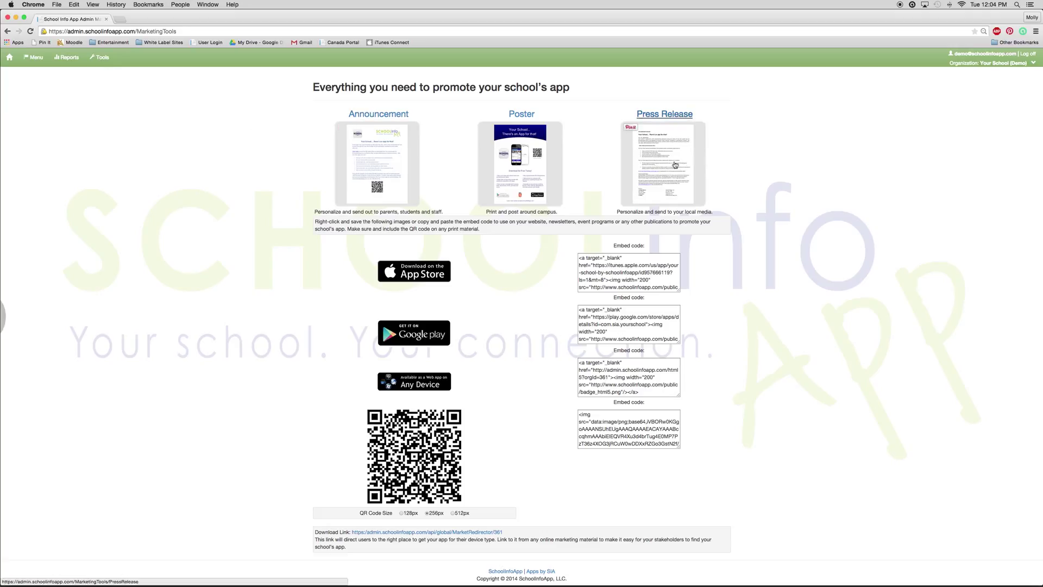
mouse_move(378, 156)
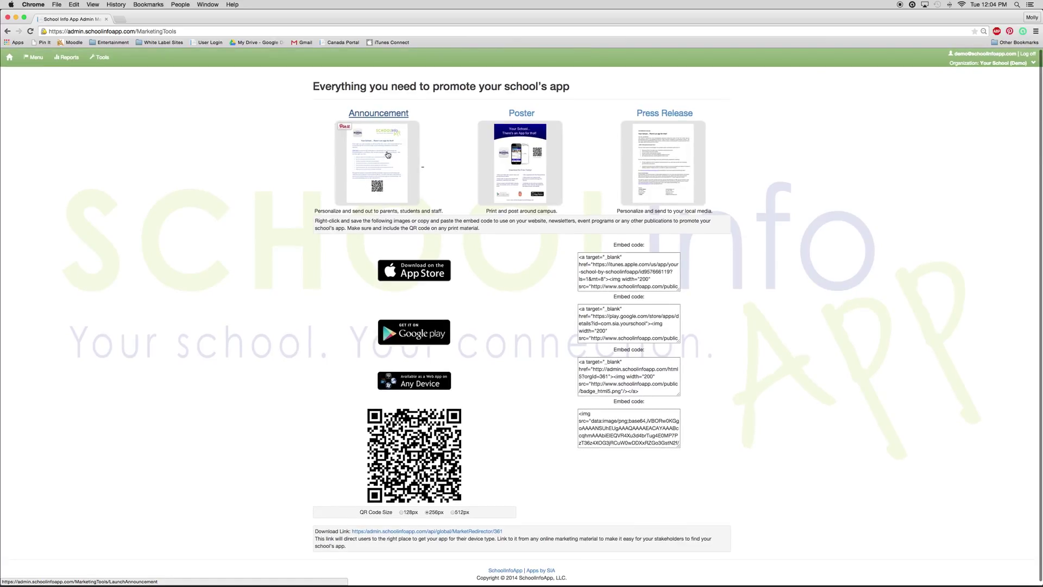
mouse_move(384, 144)
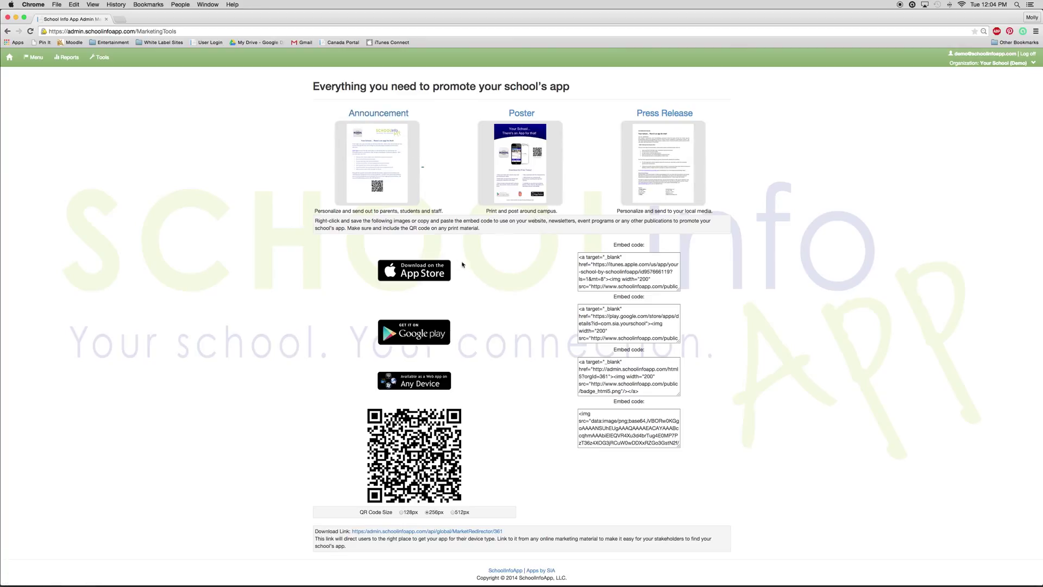
mouse_move(462, 258)
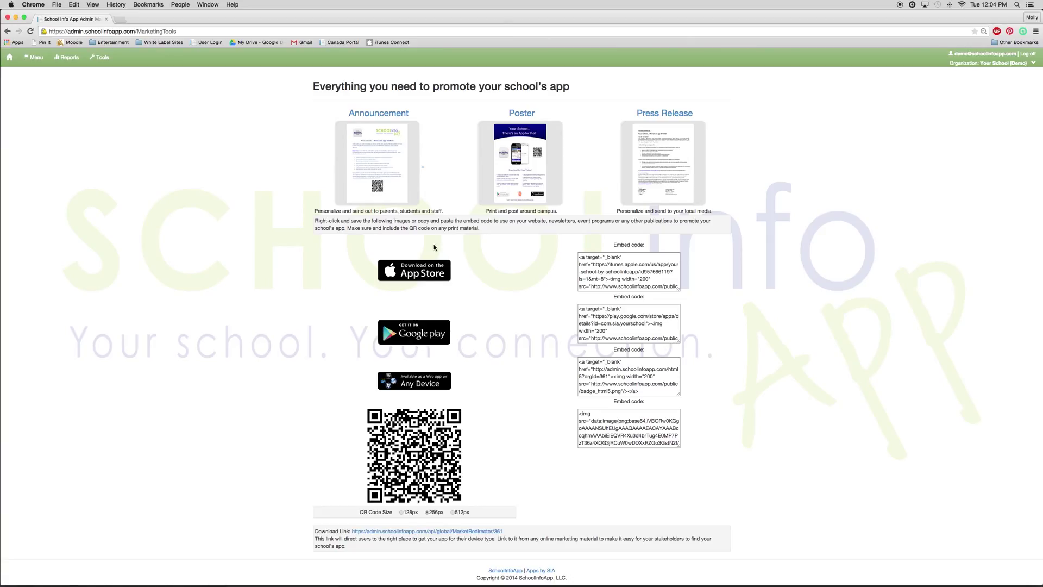
mouse_move(413, 270)
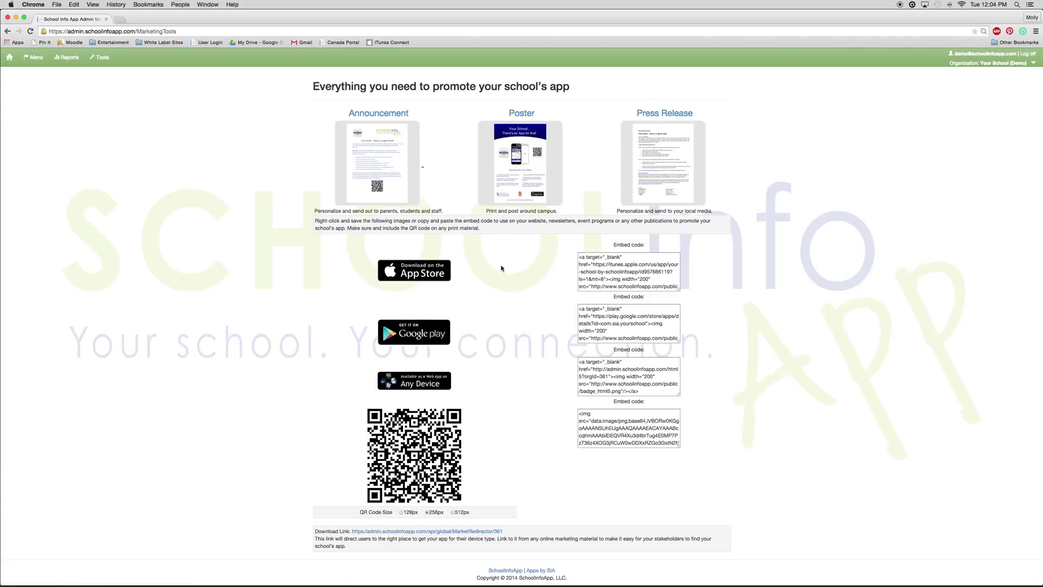
mouse_move(500, 272)
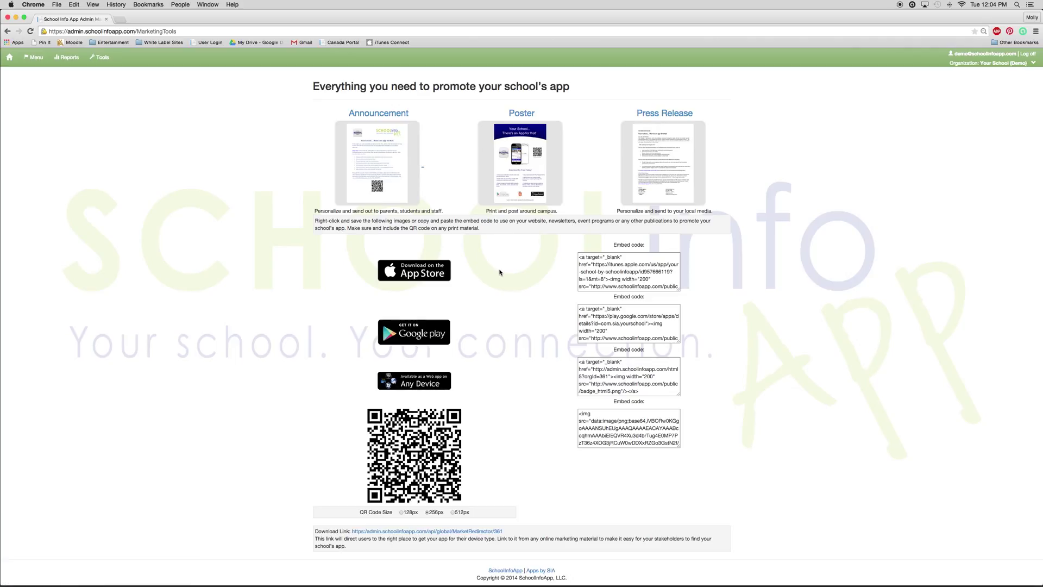
click(100, 57)
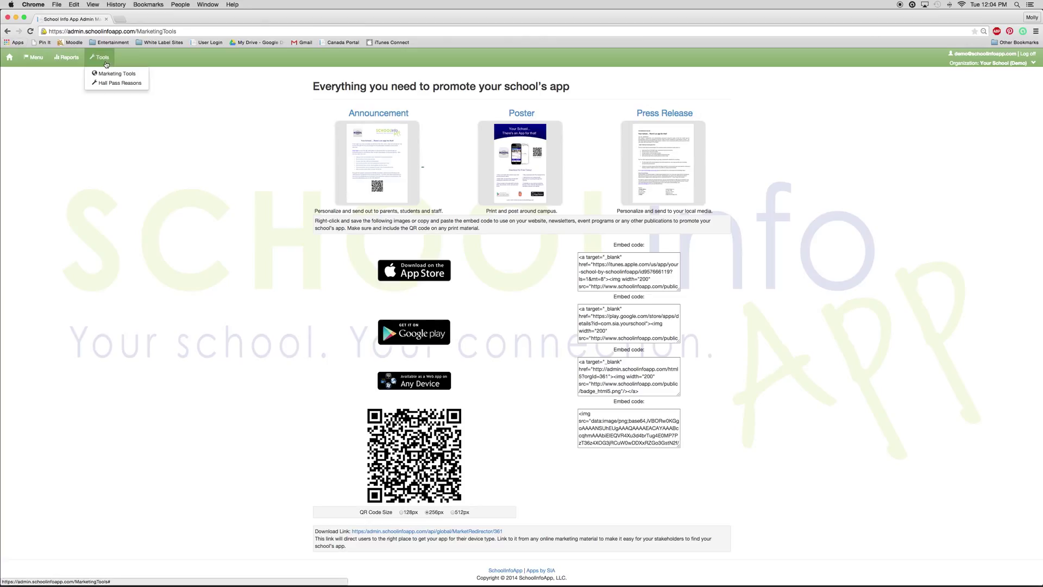
- In Hall Pass Reasons, add and save a new reason named Gym
click(119, 83)
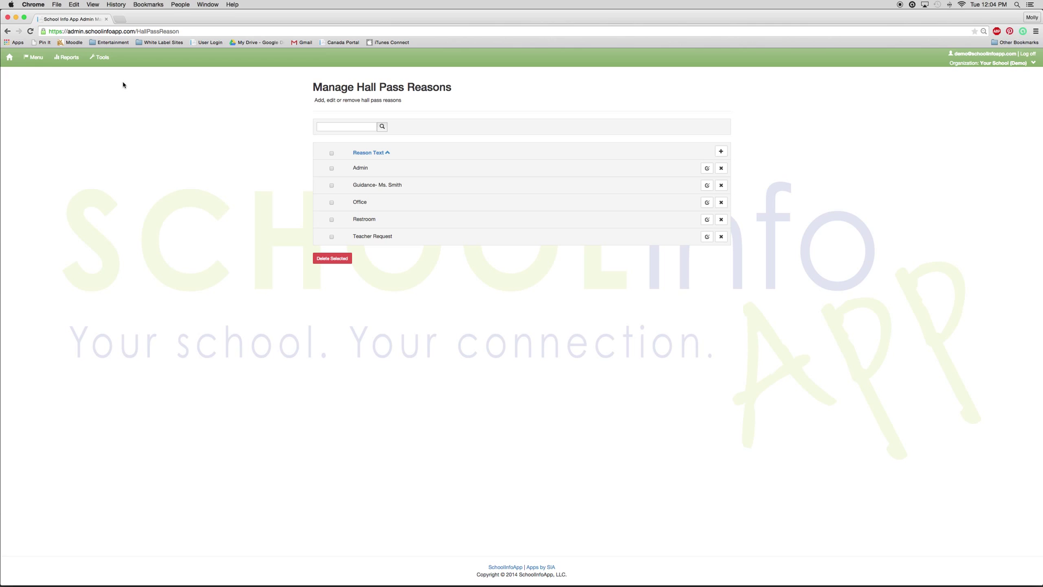
mouse_move(562, 162)
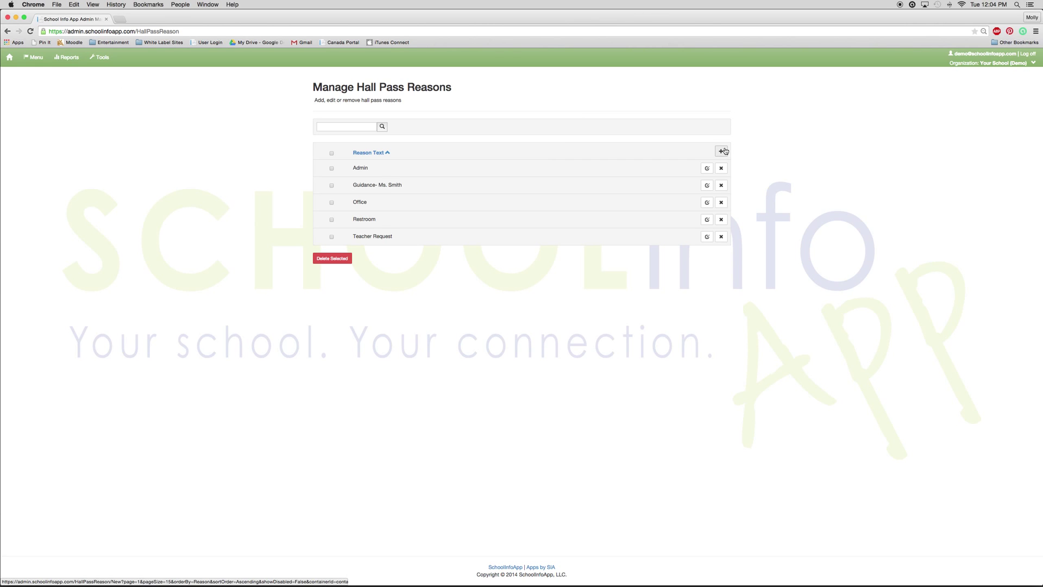
click(724, 151)
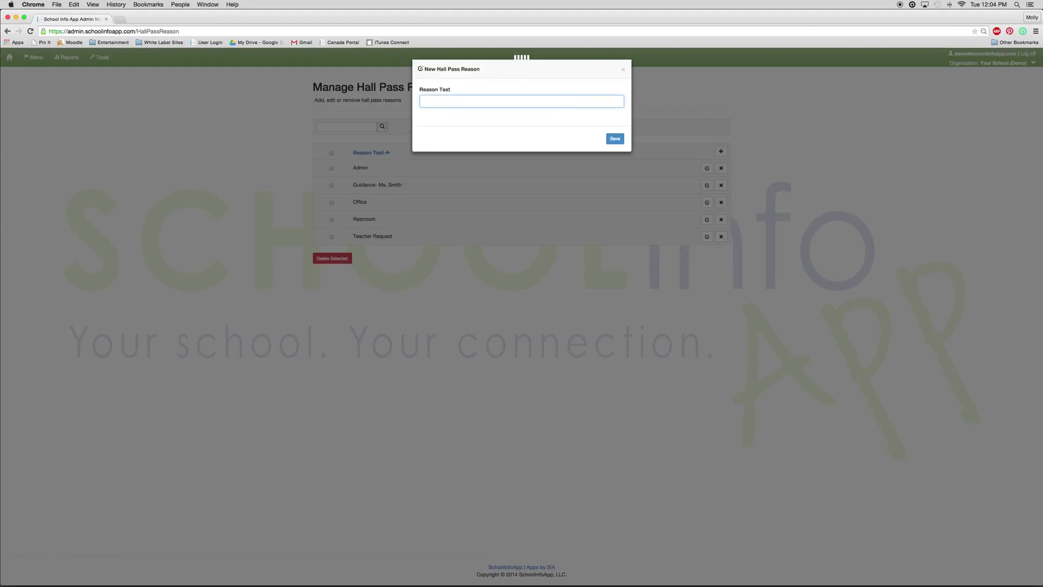
text(Gym)
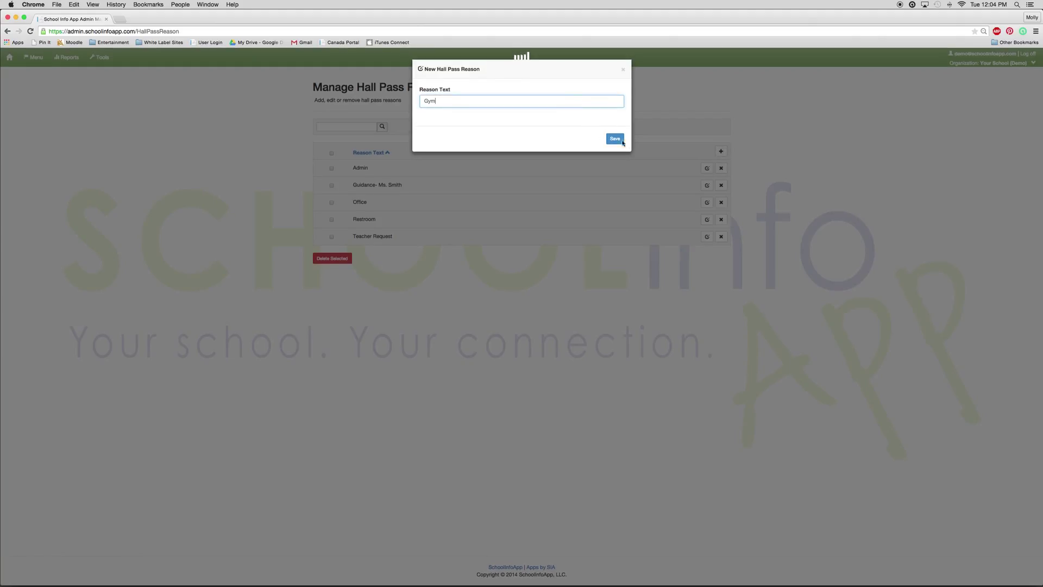
click(613, 138)
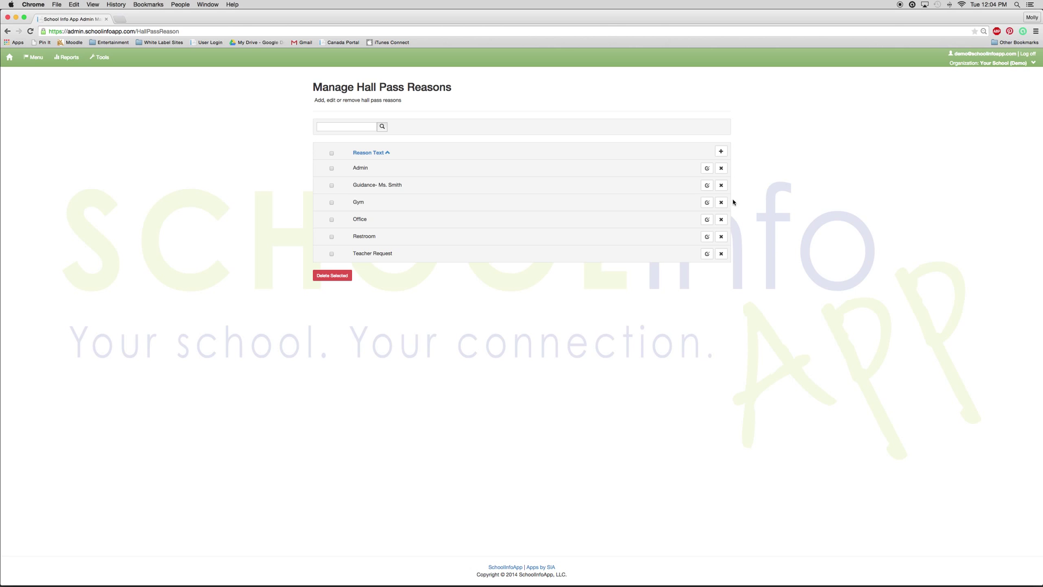
mouse_move(635, 215)
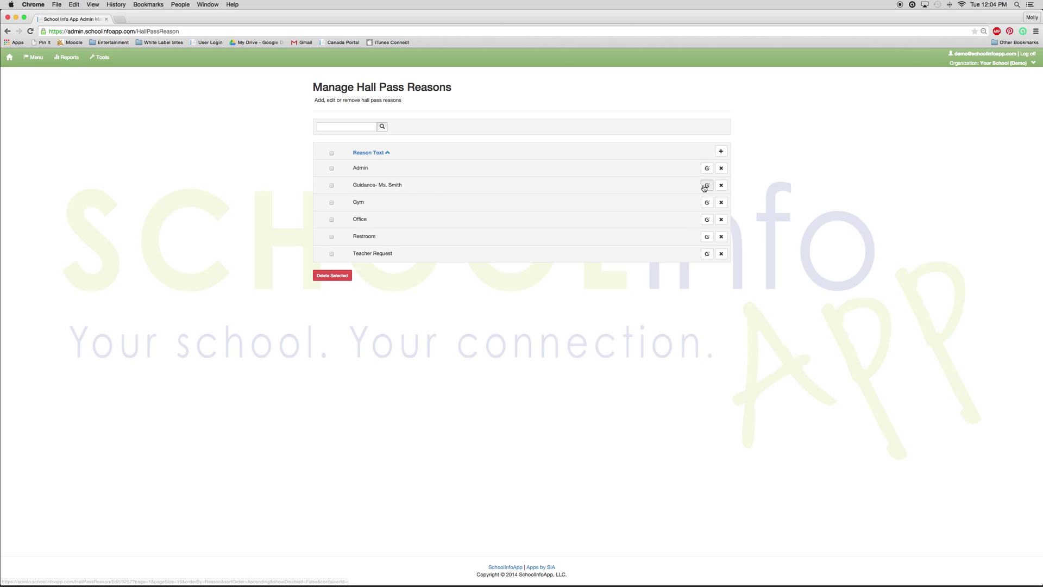
- Rename Guidance- Ms. Smith to Guidance and save, then start removing the Gym reason
click(706, 185)
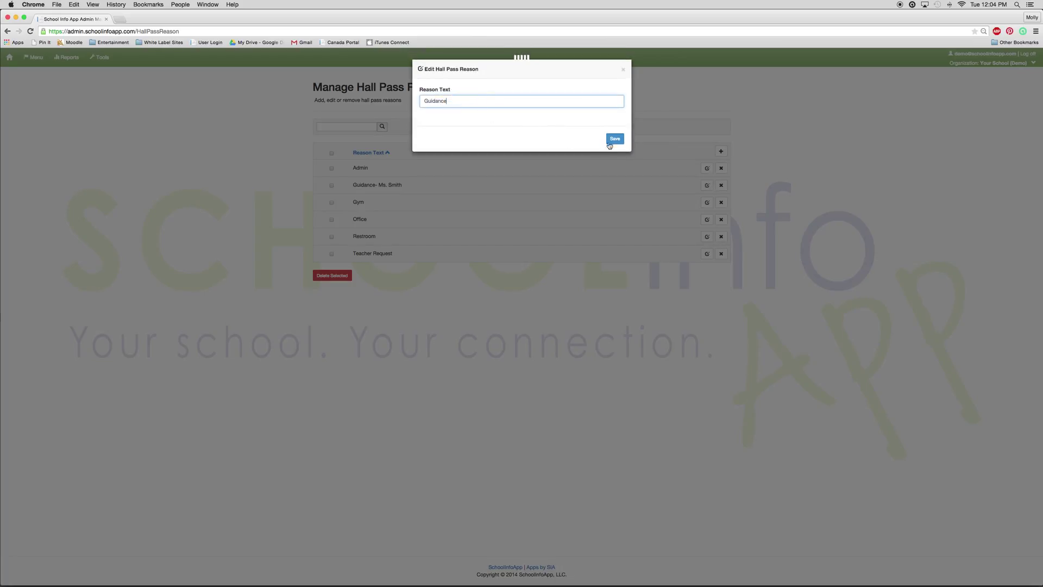
click(613, 138)
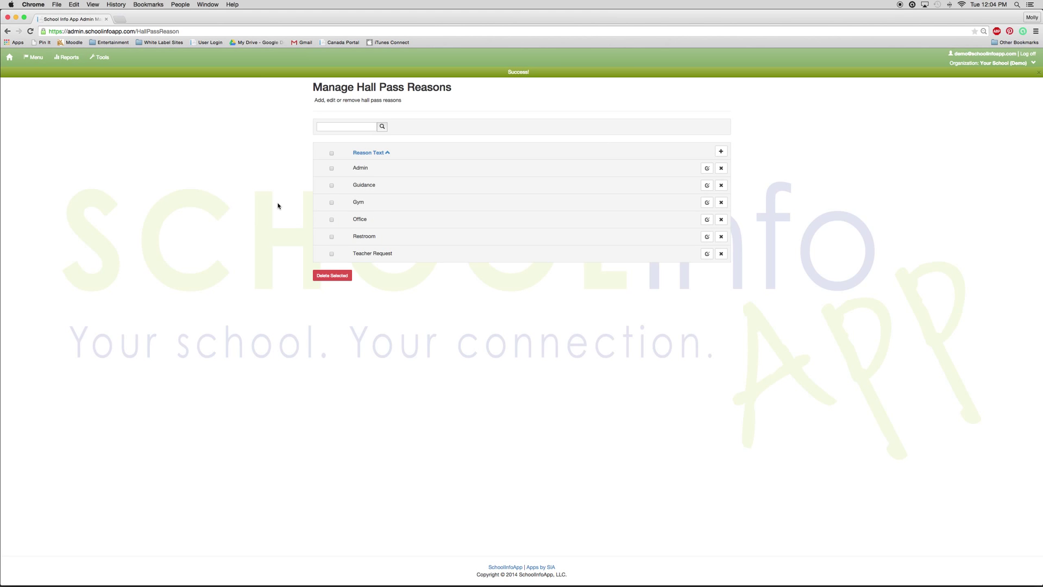
double_click(364, 184)
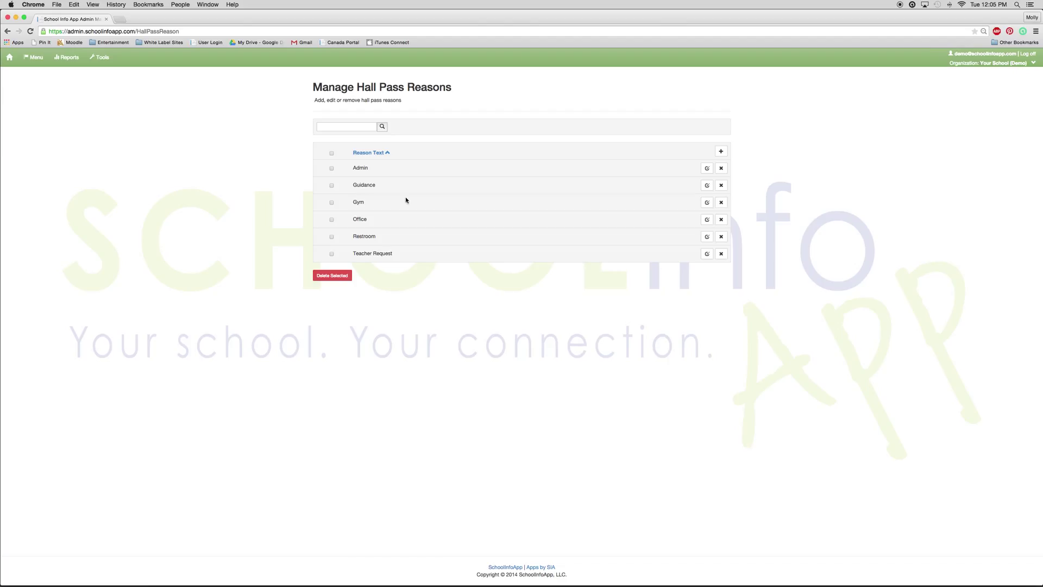
click(722, 202)
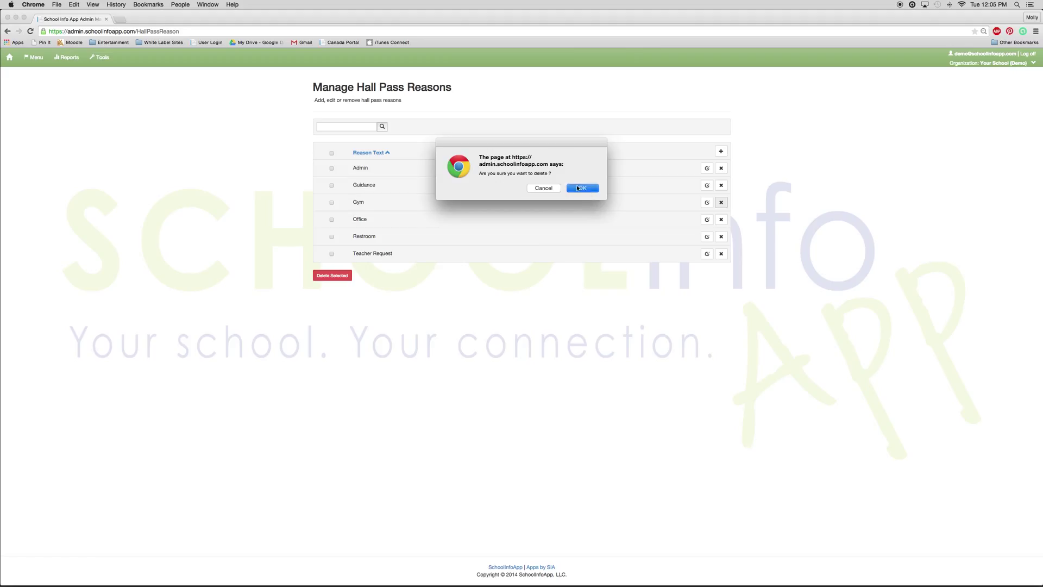
- Confirm the Gym deletion and return to the dashboard of section tiles
click(583, 188)
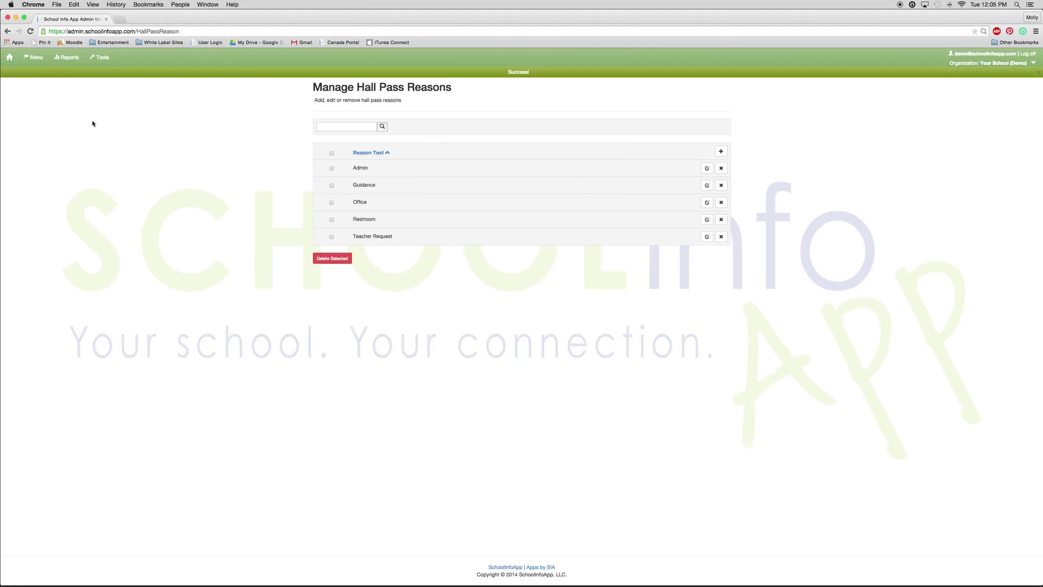
click(10, 57)
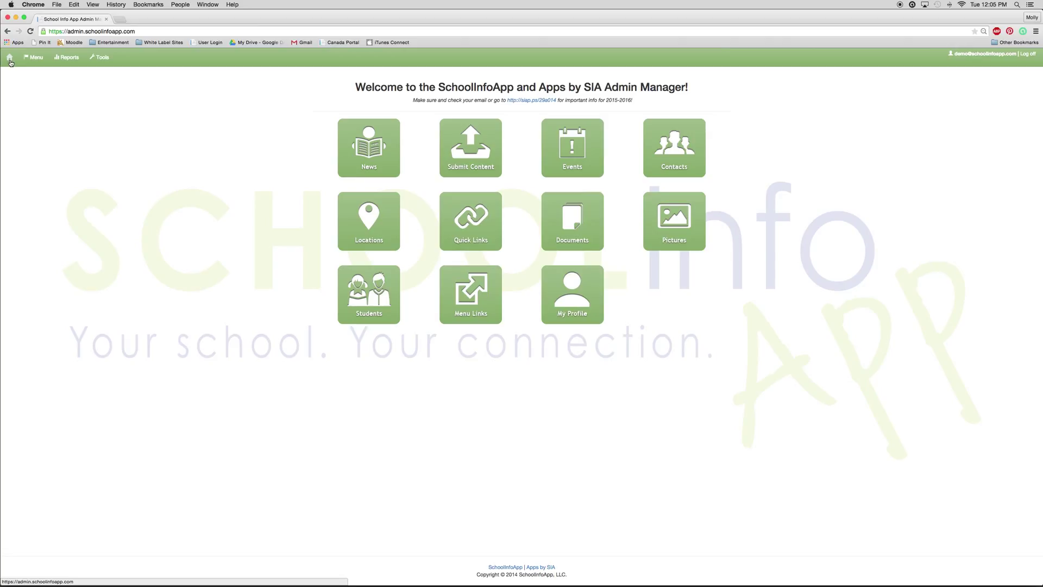
mouse_move(652, 73)
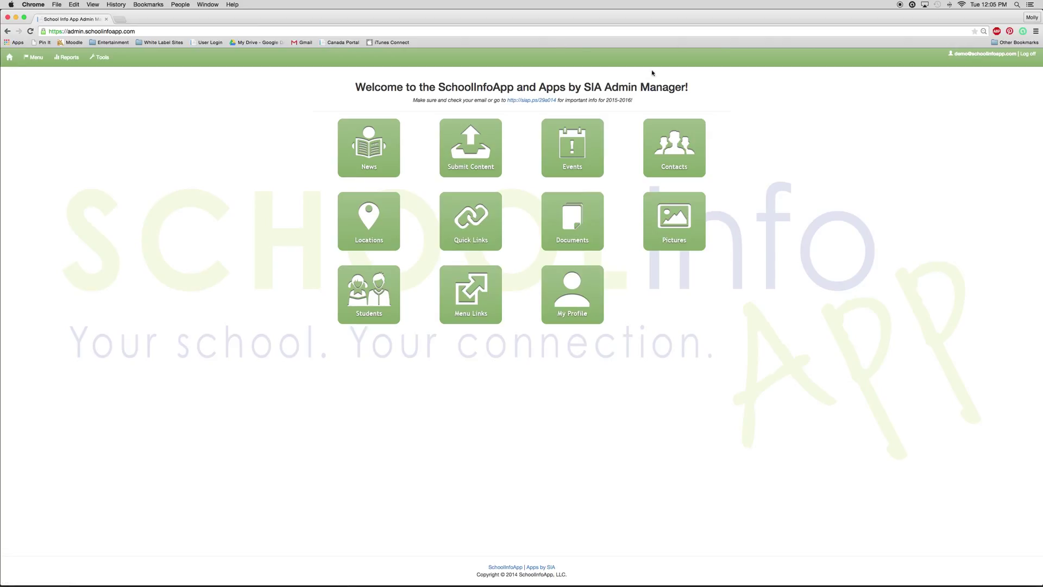